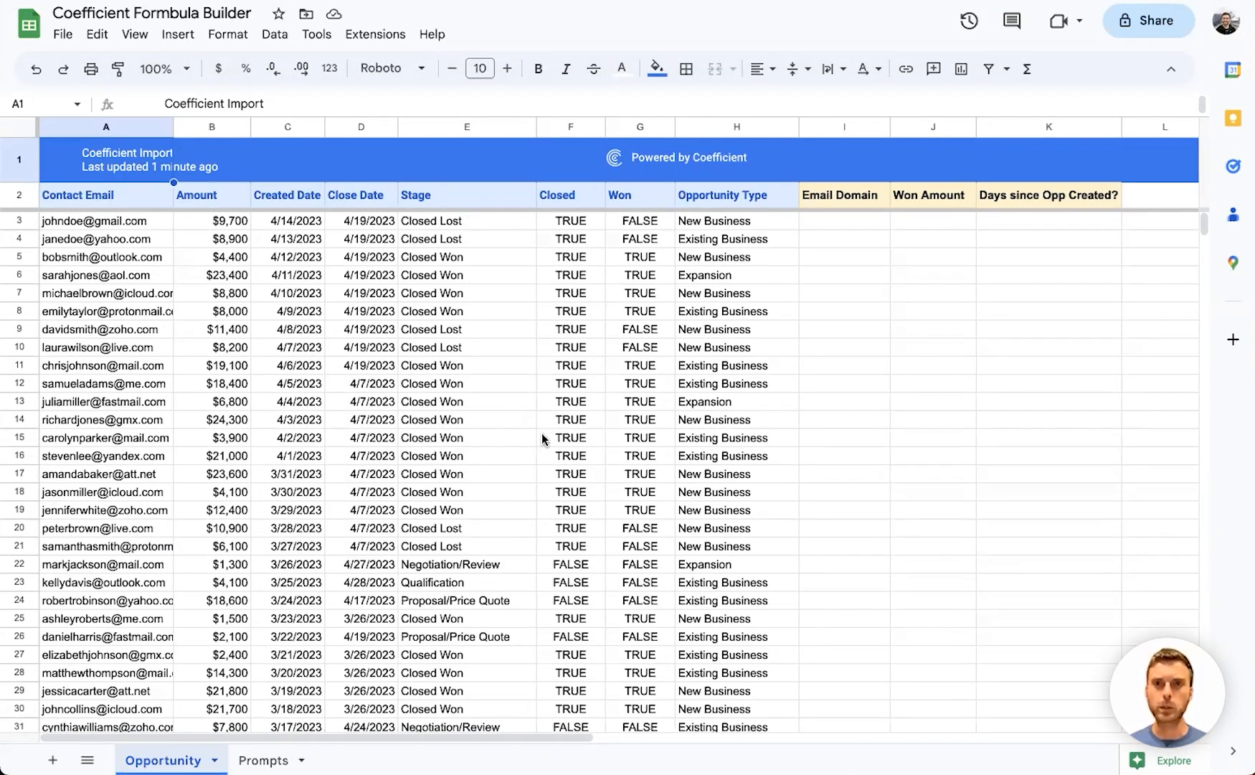
- Fill Email Domain with =RIGHT(A3, LEN(A3)-FIND("@",A3)) from I3 down the column
click(843, 219)
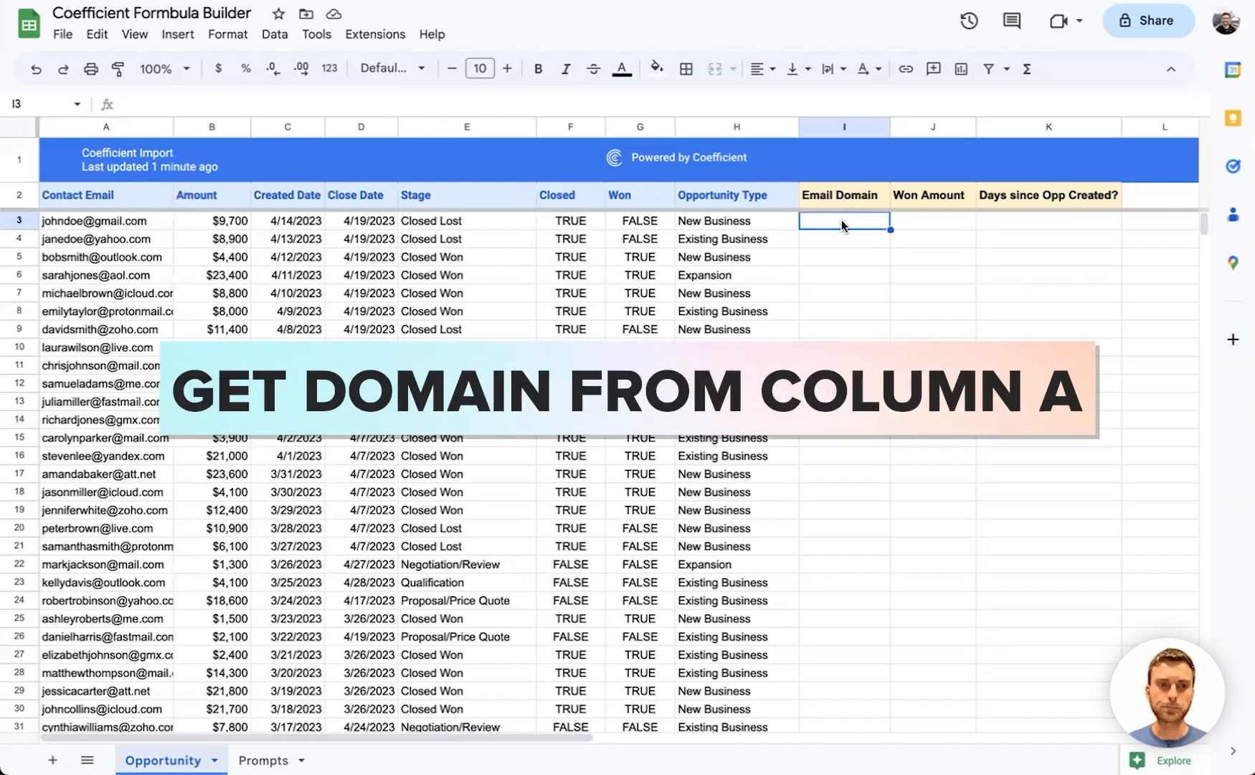
text(=RIGHT(A3, LEN(A3) - FIND("@", A3)))
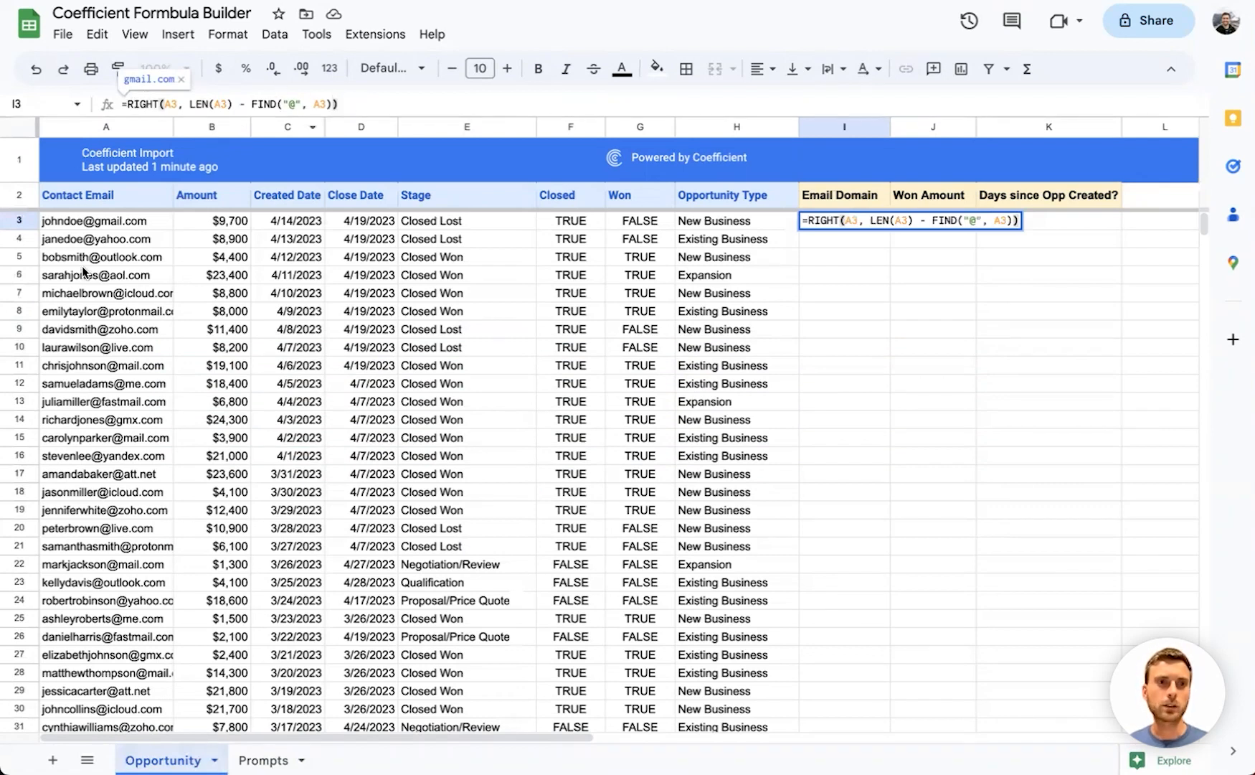
key(Enter)
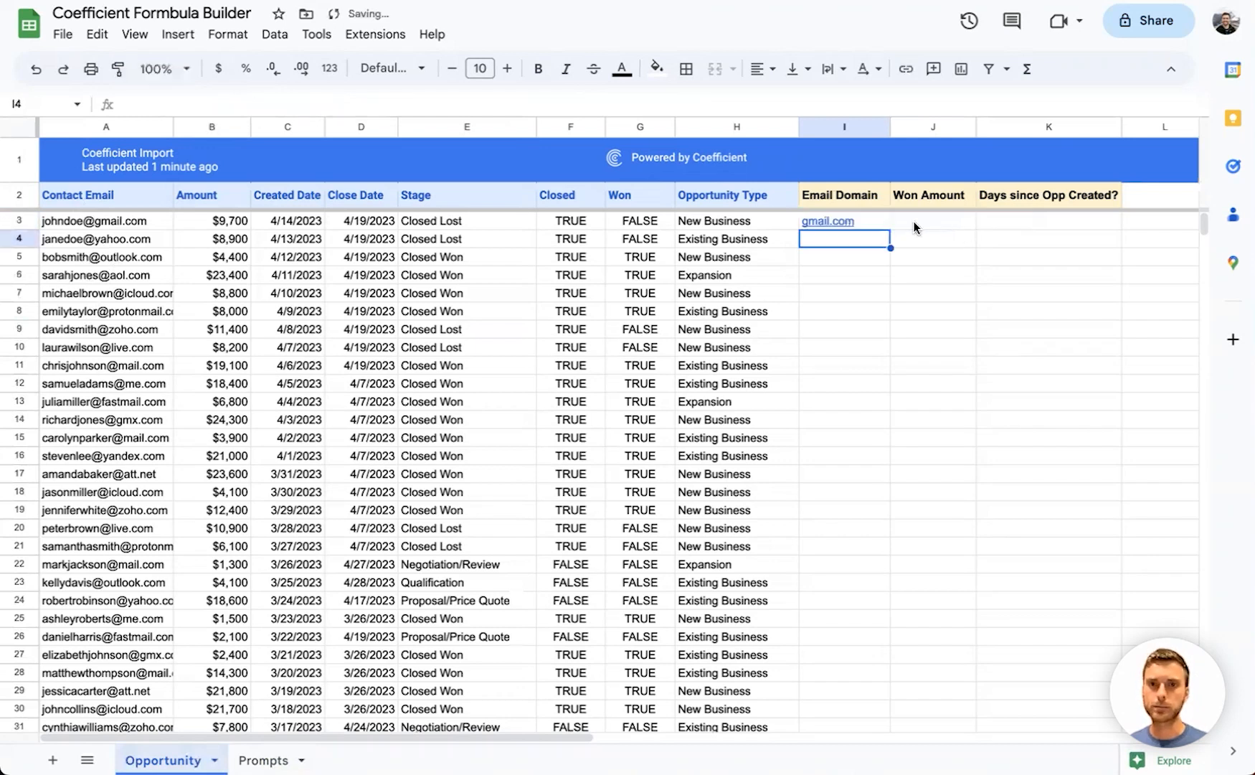
click(842, 221)
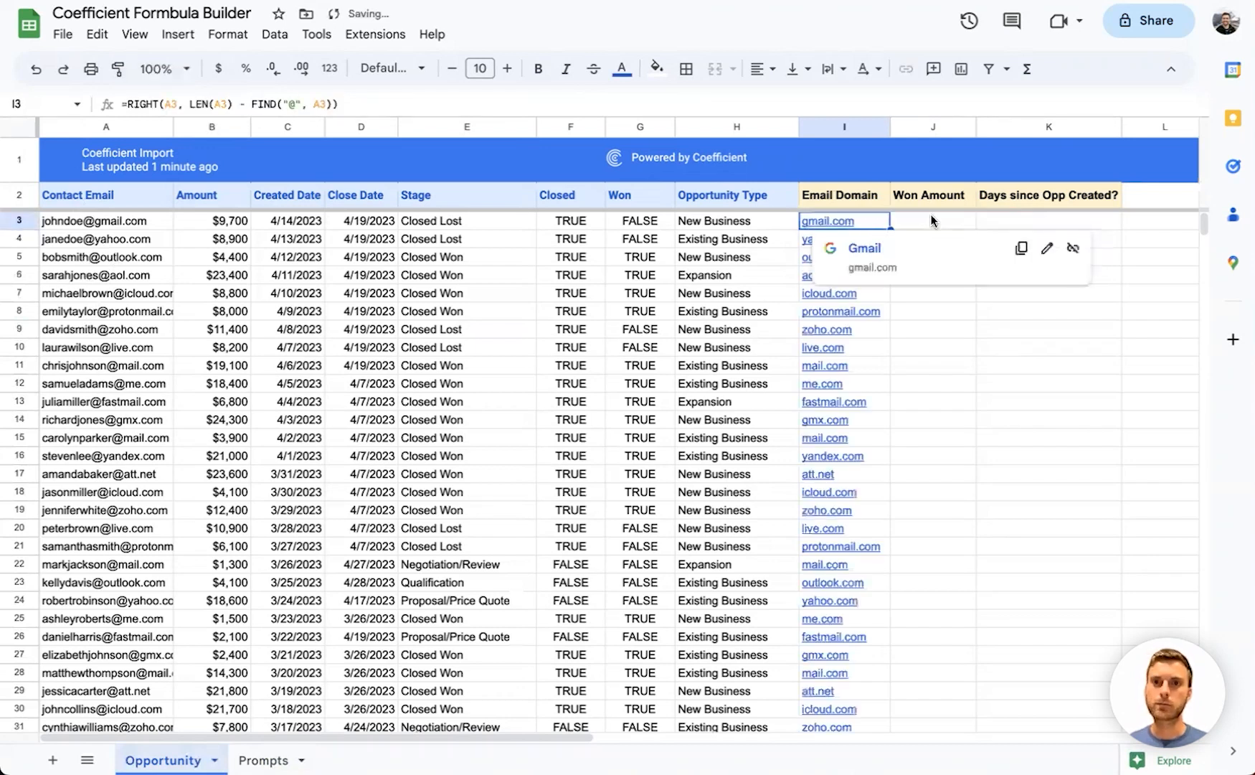
click(931, 220)
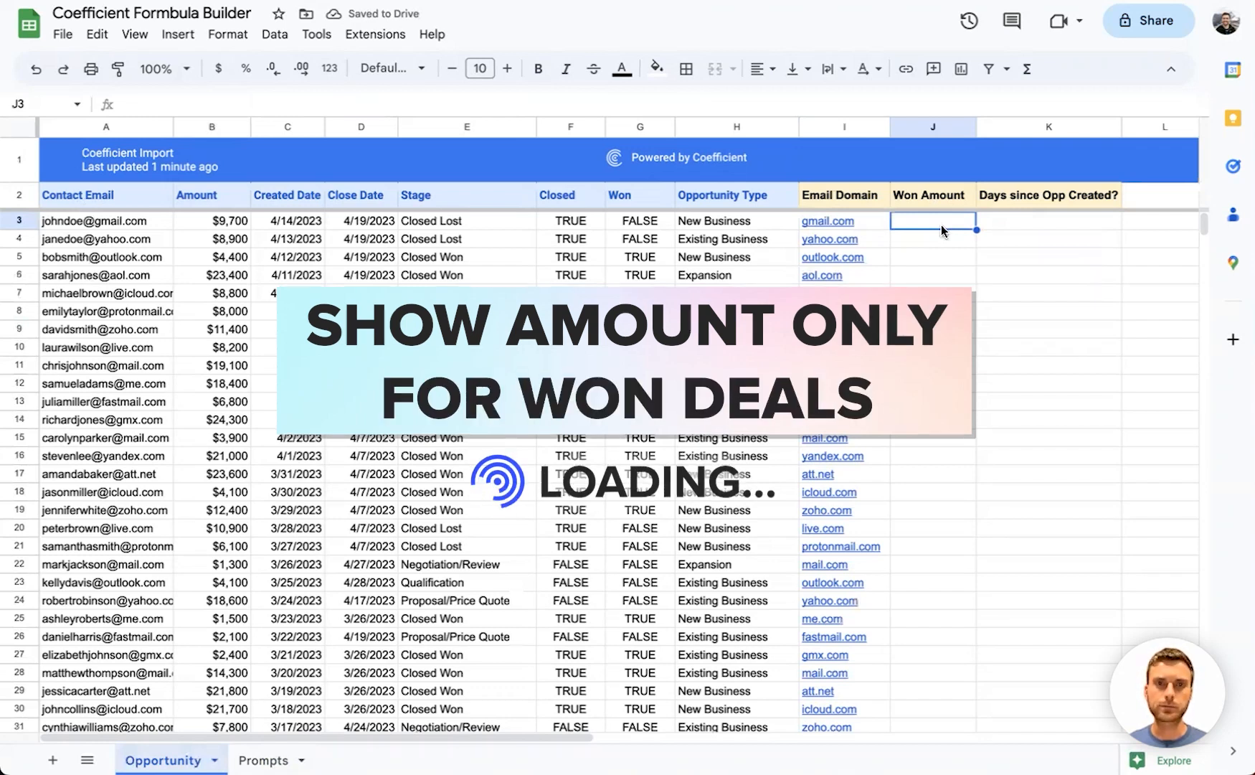
- Fill Won Amount with =IF(G3=TRUE, B3, "") so only won deals show amounts
text(=IF(G3=TRUE, B3, ""))
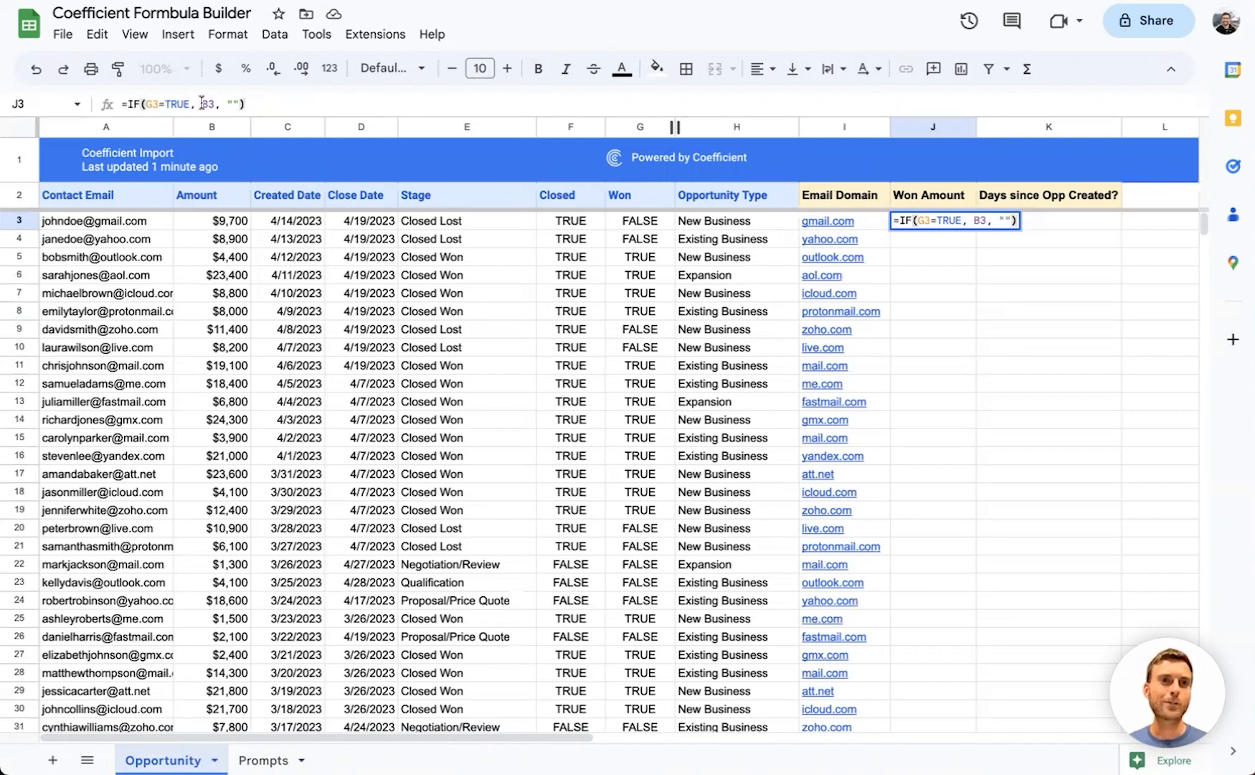
key(enter)
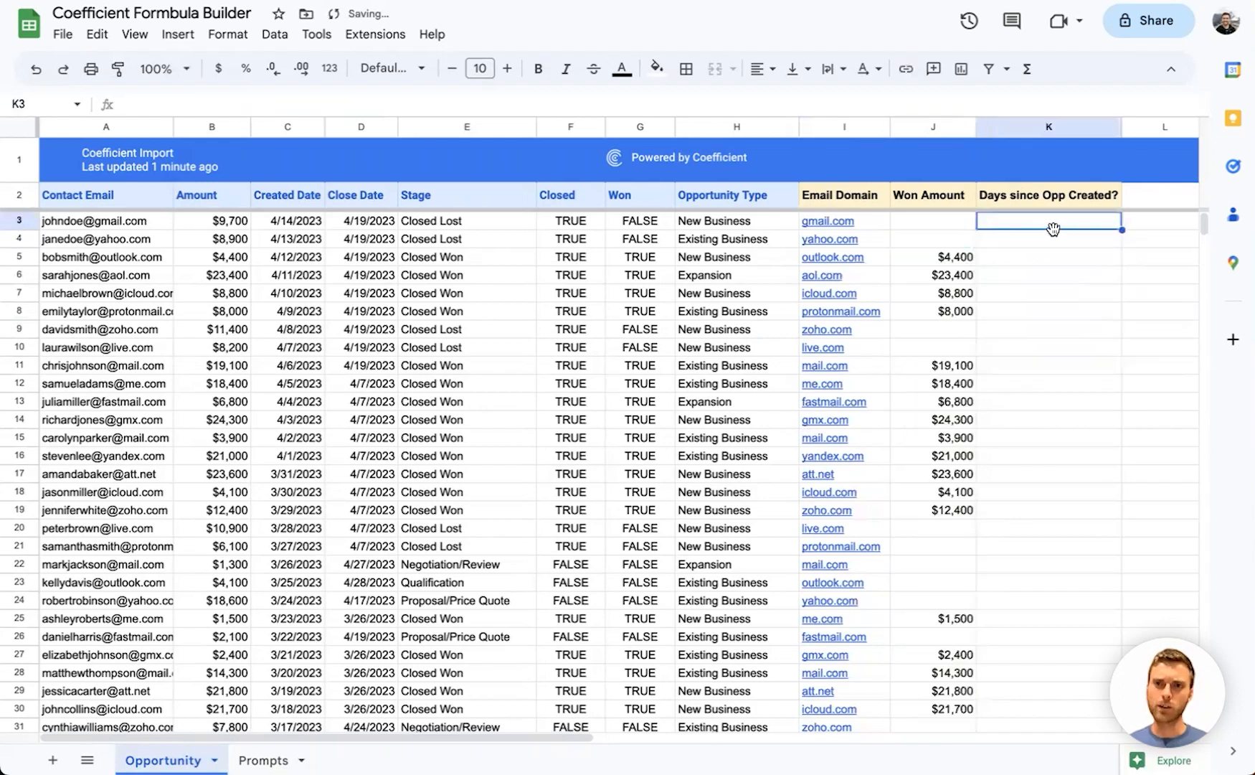
mouse_move(1058, 211)
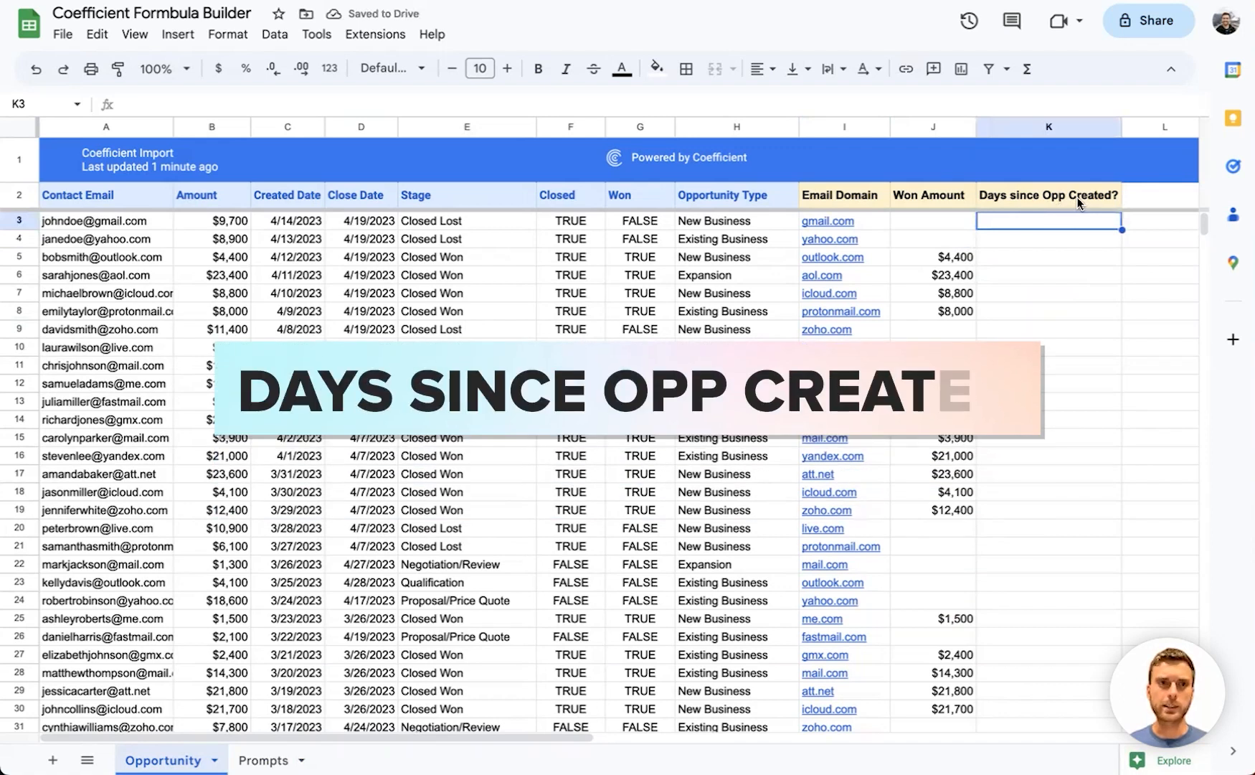
- Fill Days since Opp Created with =TODAY()-C3 down the column
text(=TODAY()-C3)
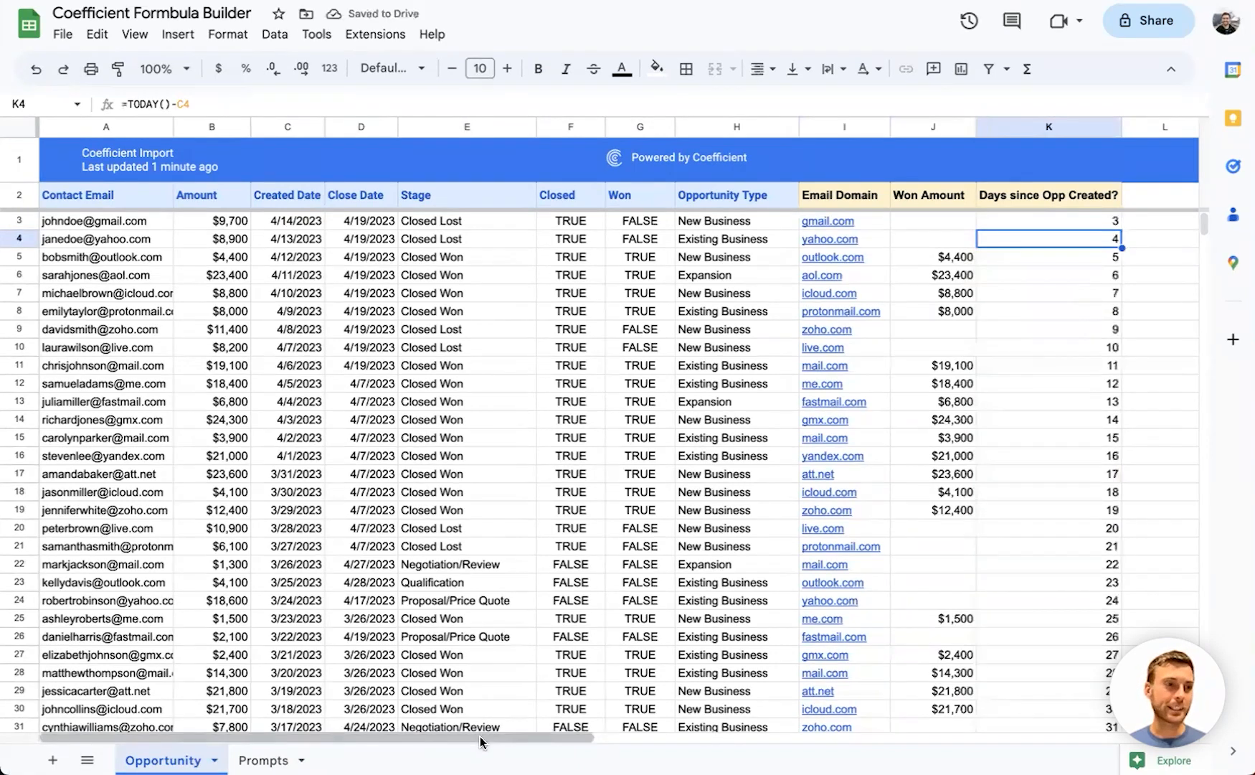
scroll(right, 3)
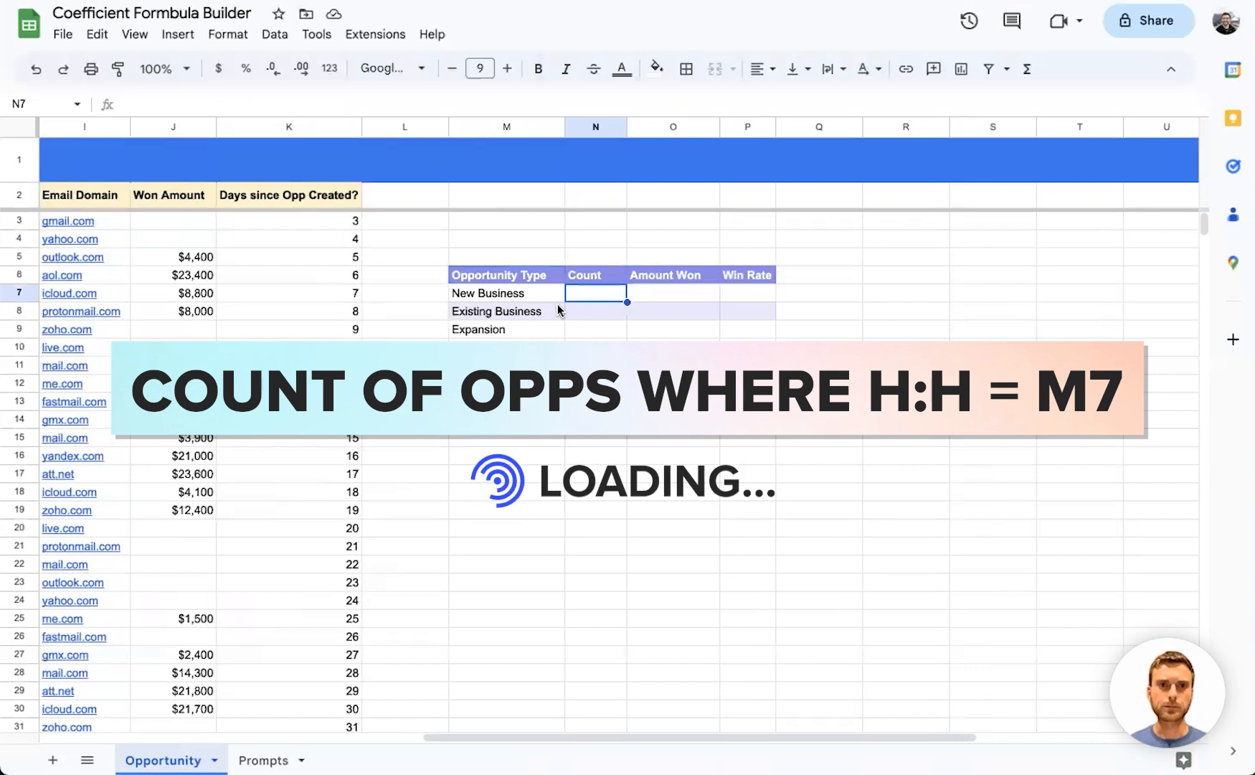
- Count opportunities per type with =COUNTIF(H:H, M7) filled down N7:N9
text(=COUNTIF(H:H, M7))
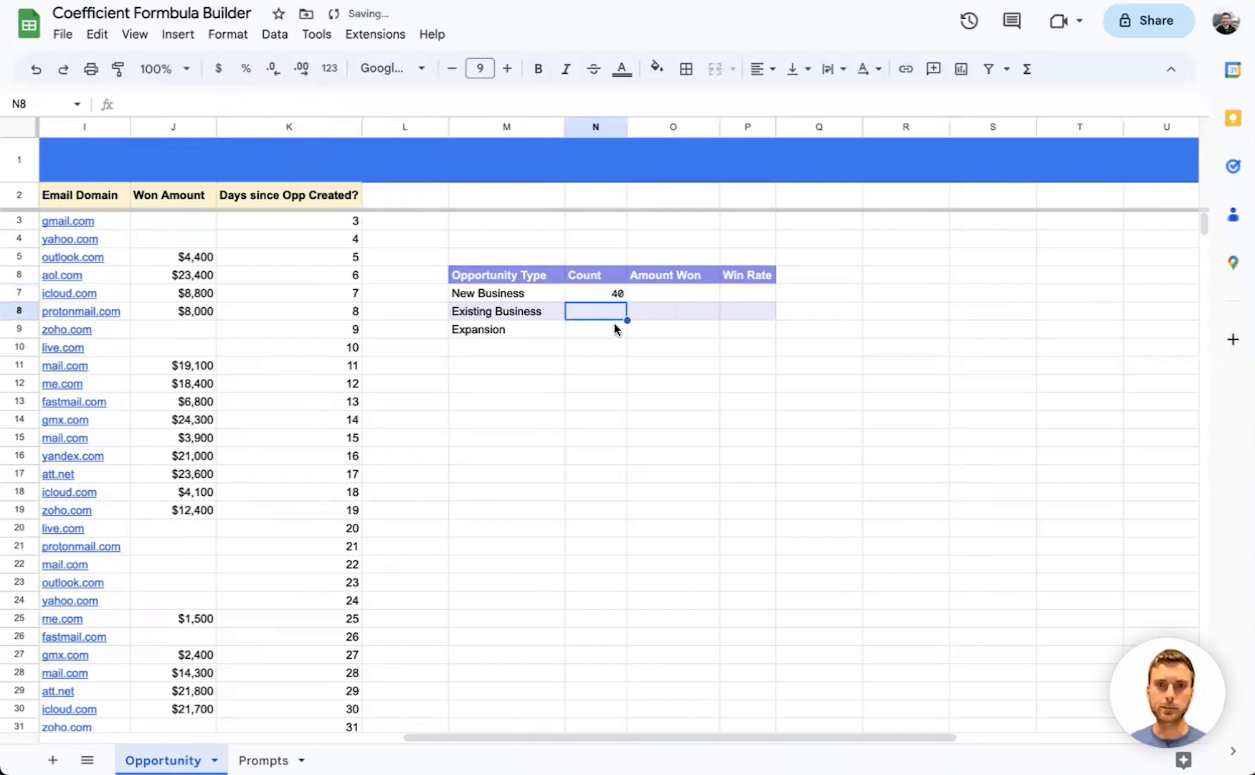
drag(595, 292, 596, 328)
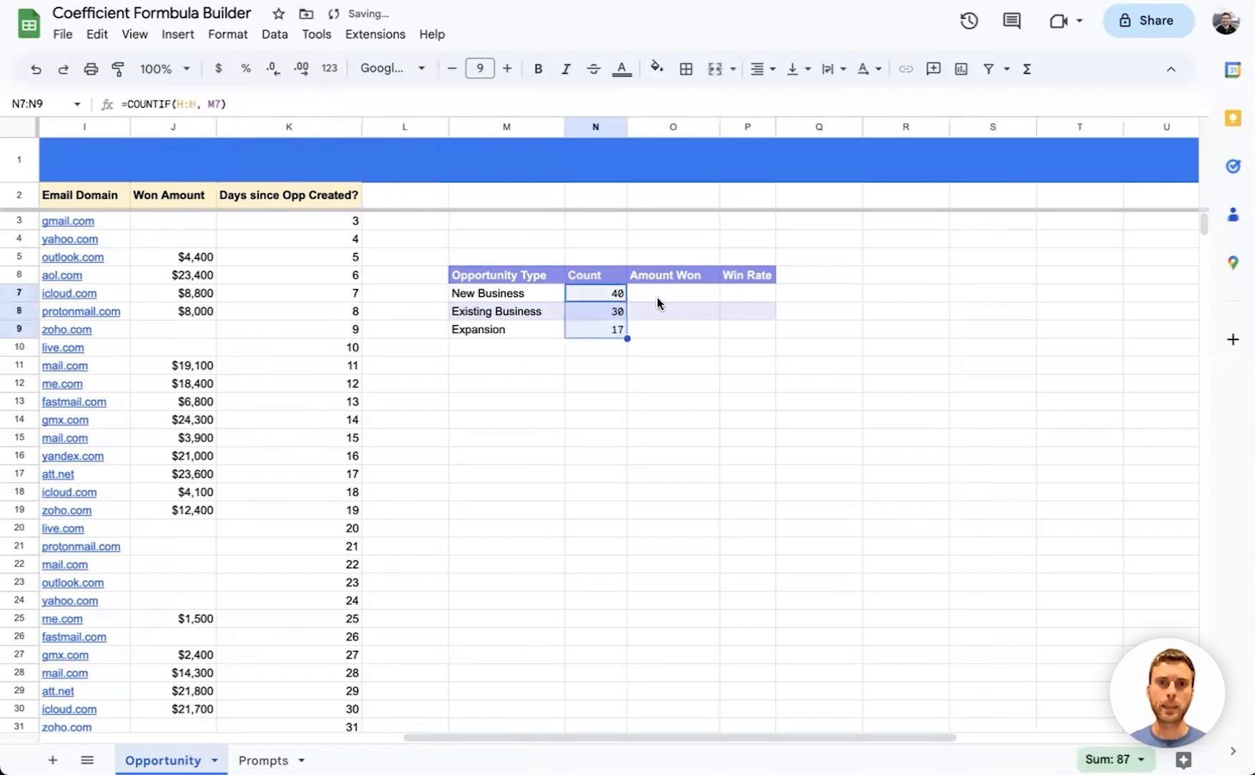
click(673, 292)
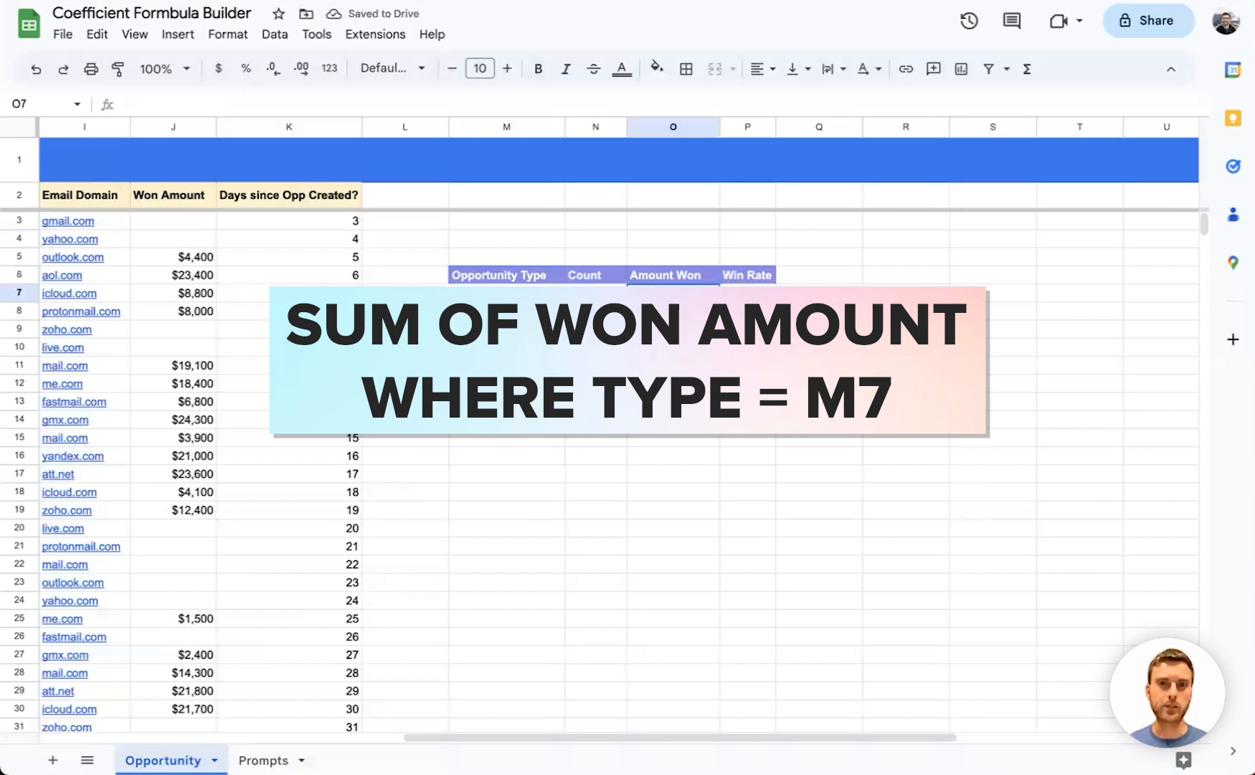
- Total Amount Won per type with =SUMIFS(B:B, H:H, M7, G:G, TRUE) in O7:O9
text(=SUMIFS(B:B, H:H, M7, G:G, TRUE))
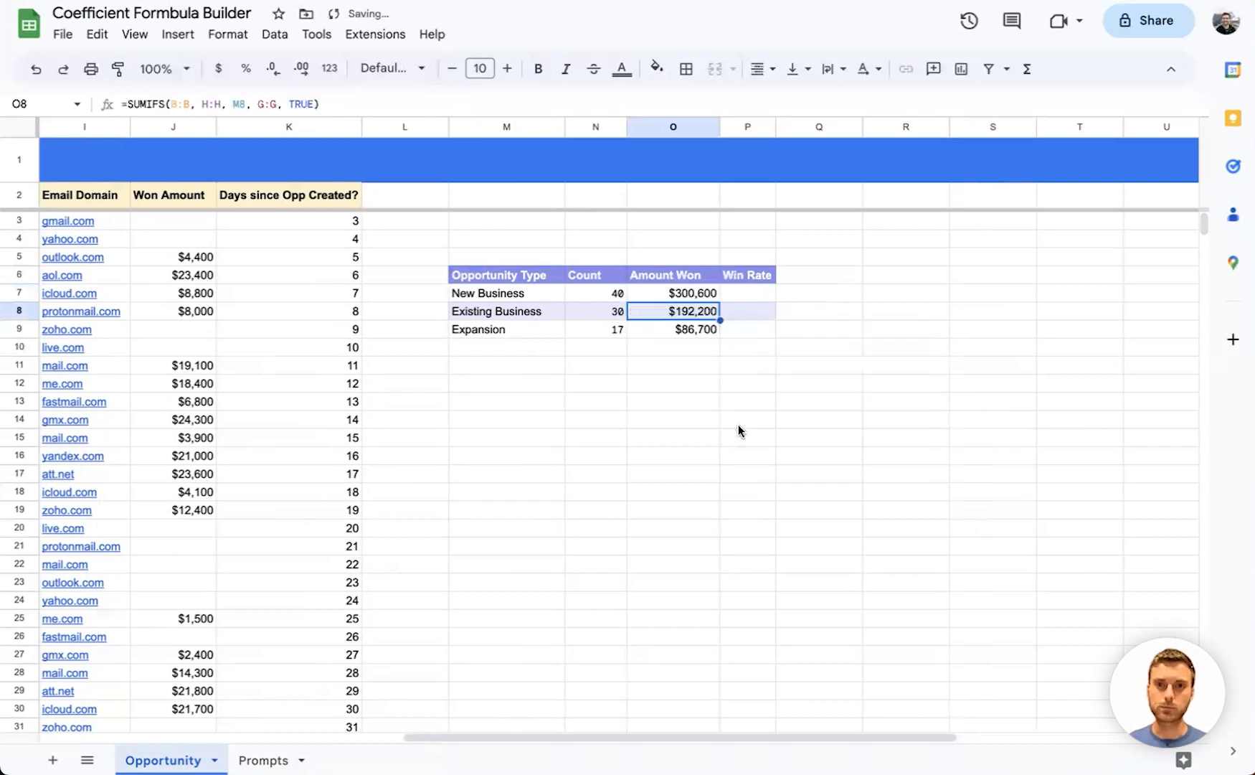
click(747, 293)
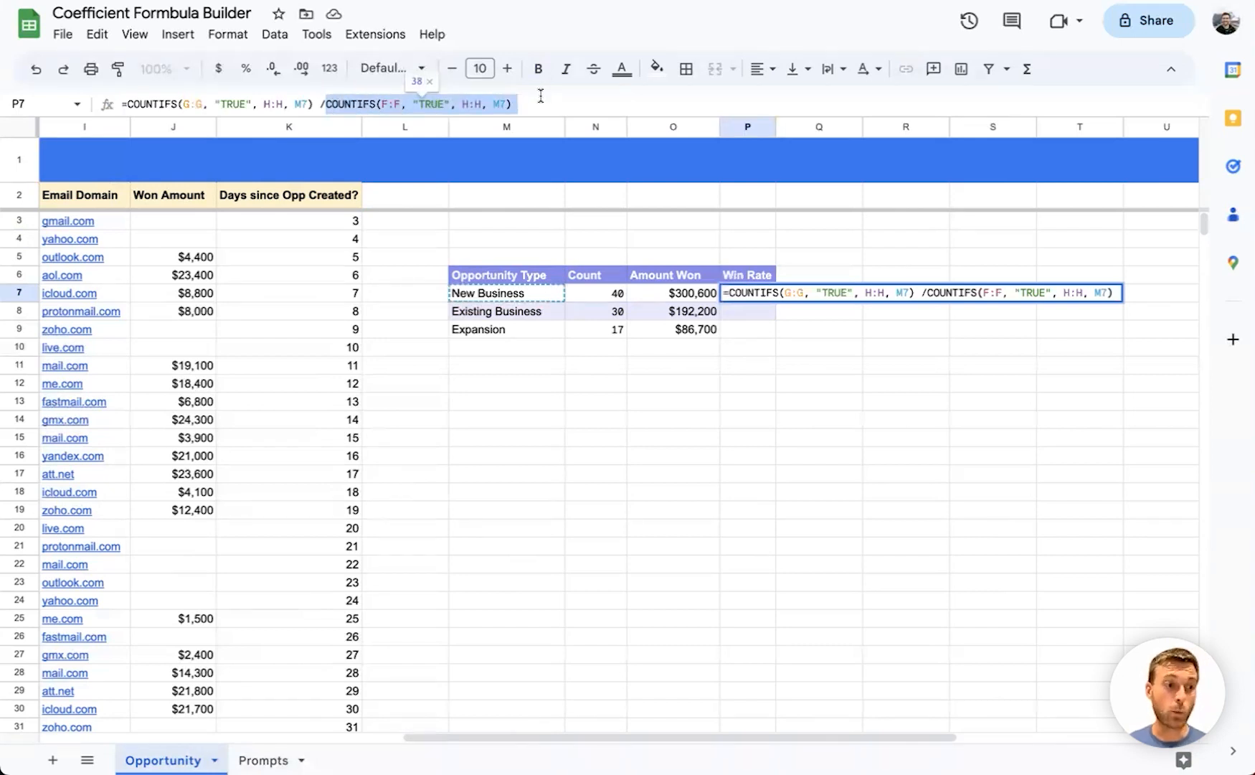
- Compute Win Rate per type as won over closed COUNTIFS ratio, shown as percentages
key(enter)
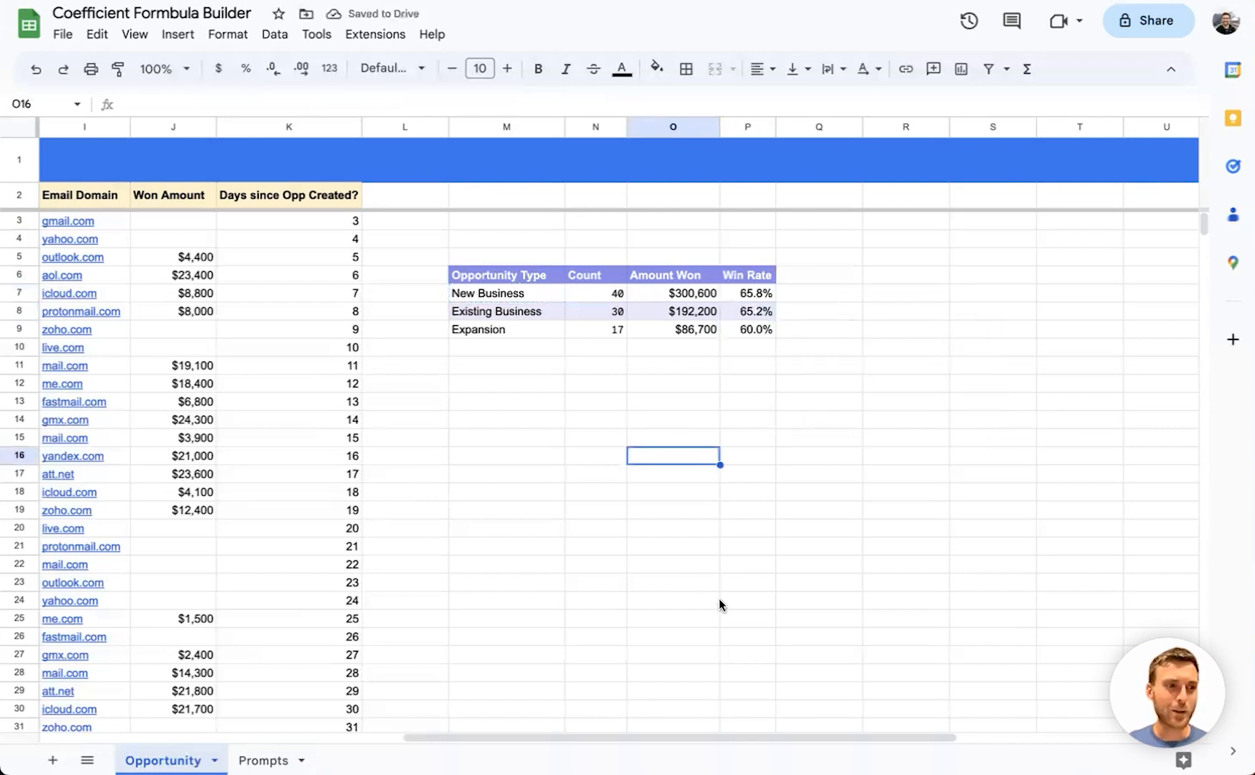
mouse_move(647, 413)
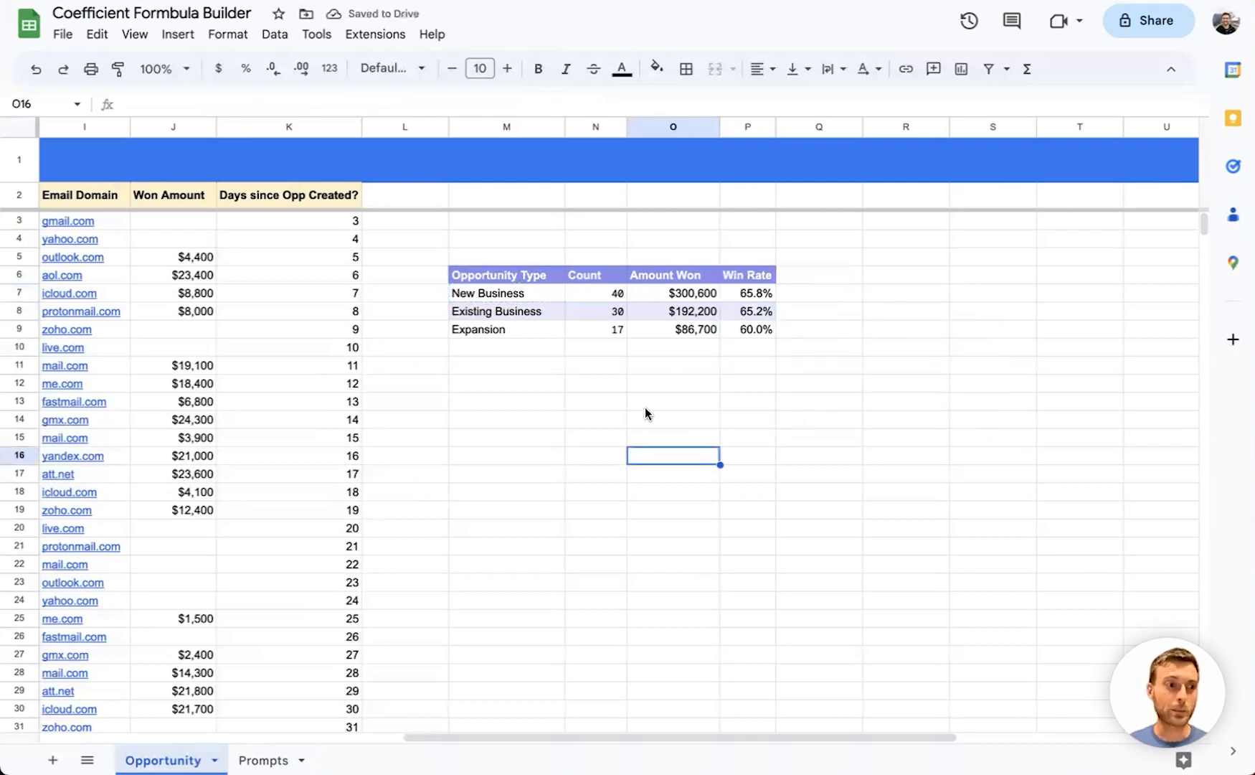
mouse_move(692, 359)
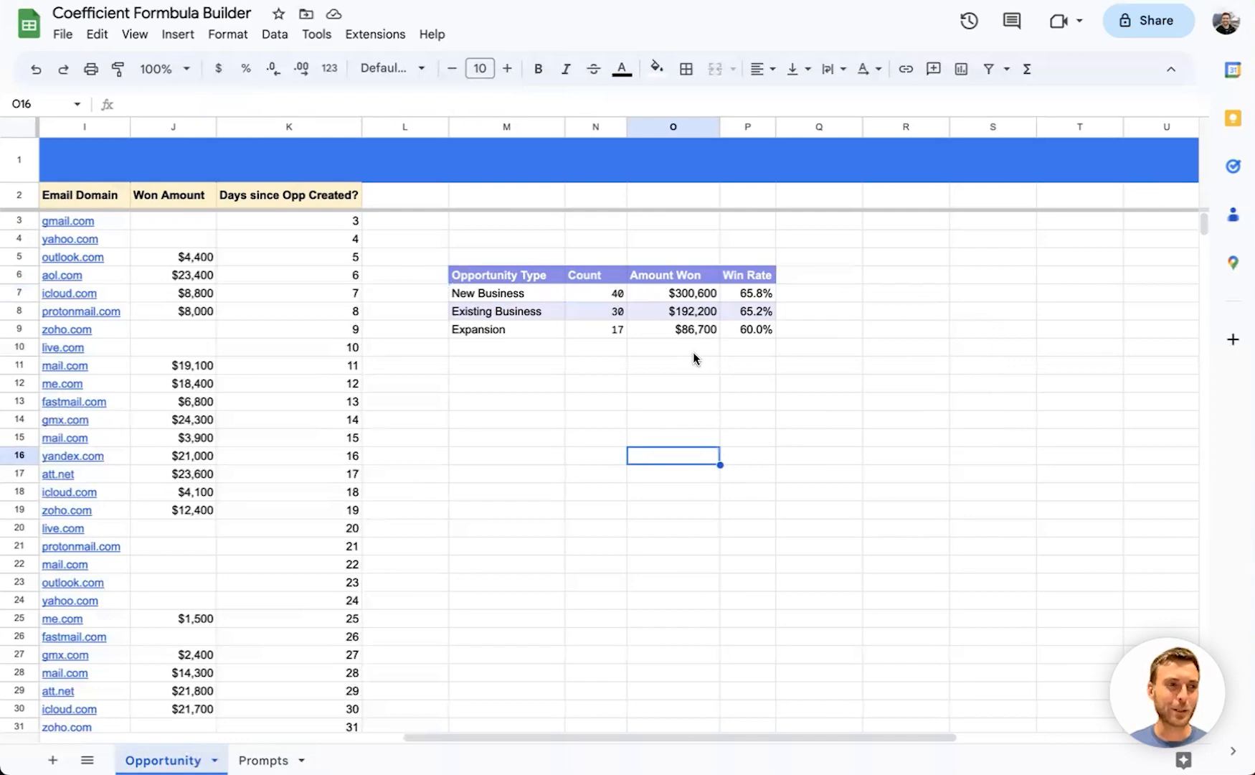